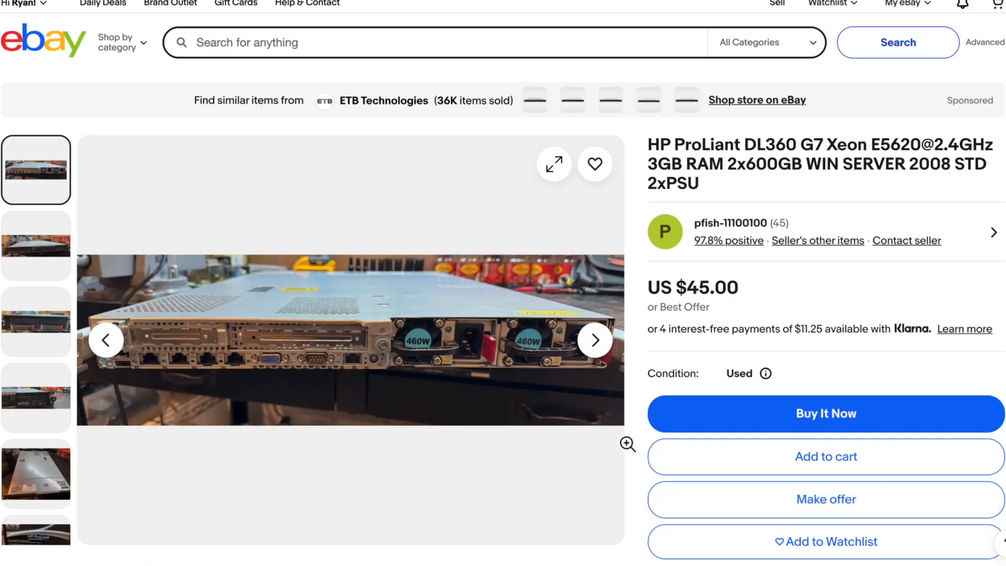
Step: View the front, drive bay, port and BIOS screen photos, then scroll to the item specifics
left_click(36, 247)
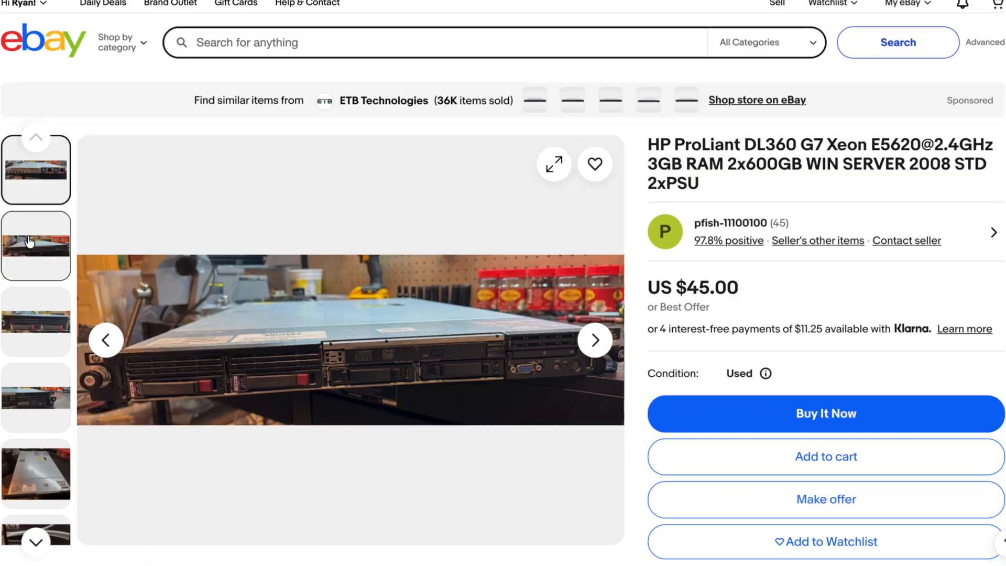
left_click(36, 247)
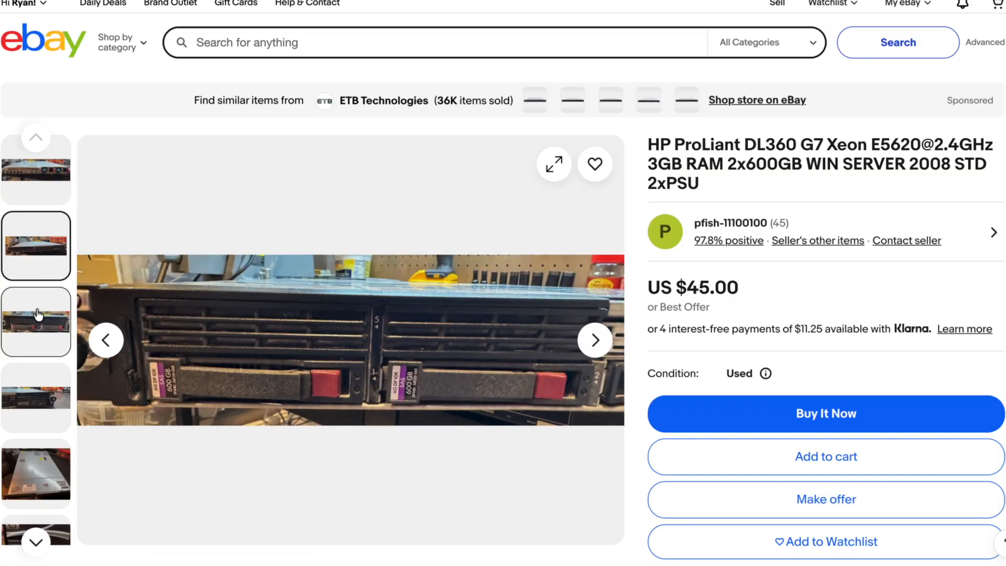
left_click(36, 397)
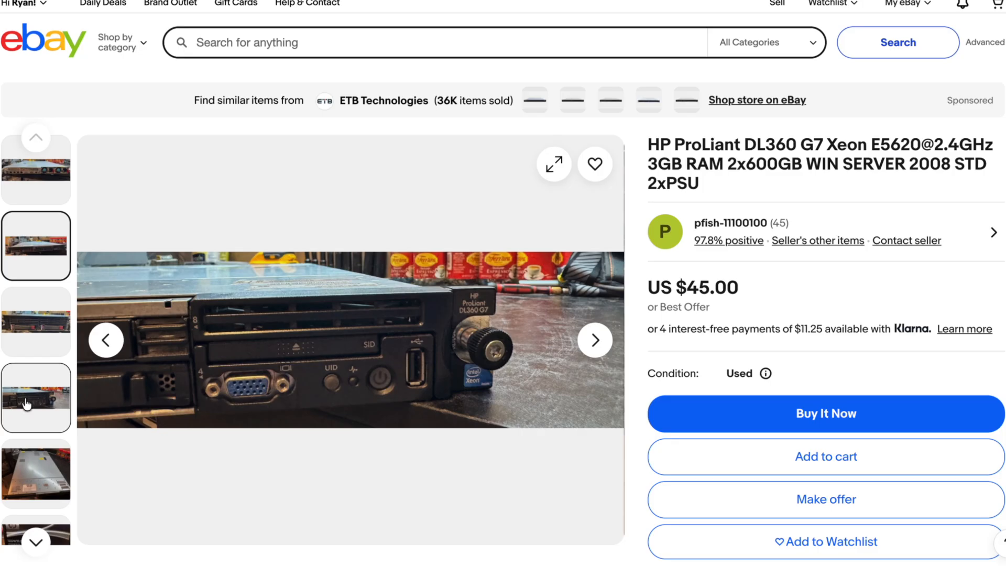
left_click(36, 454)
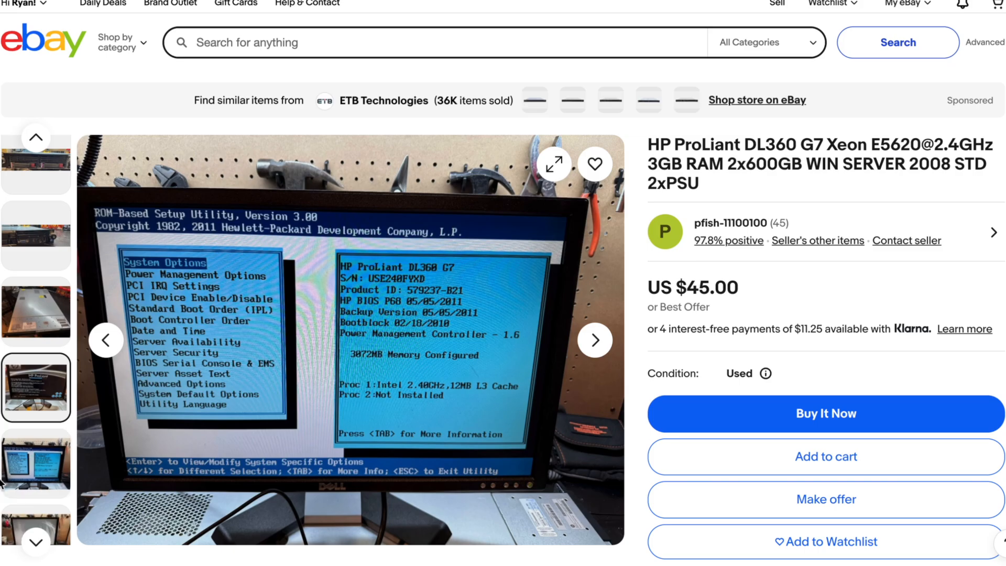
scroll("down", 3)
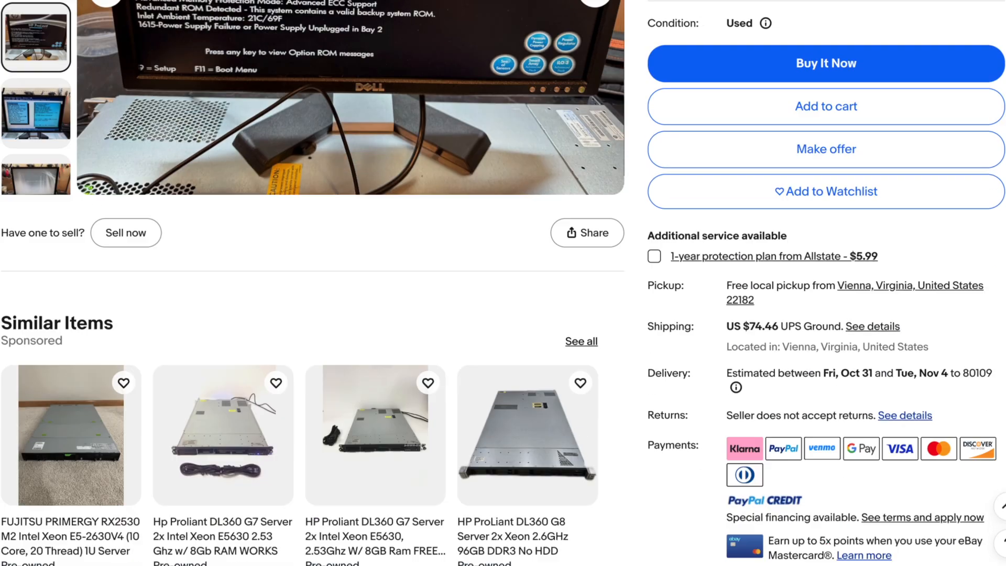
scroll("down", 3)
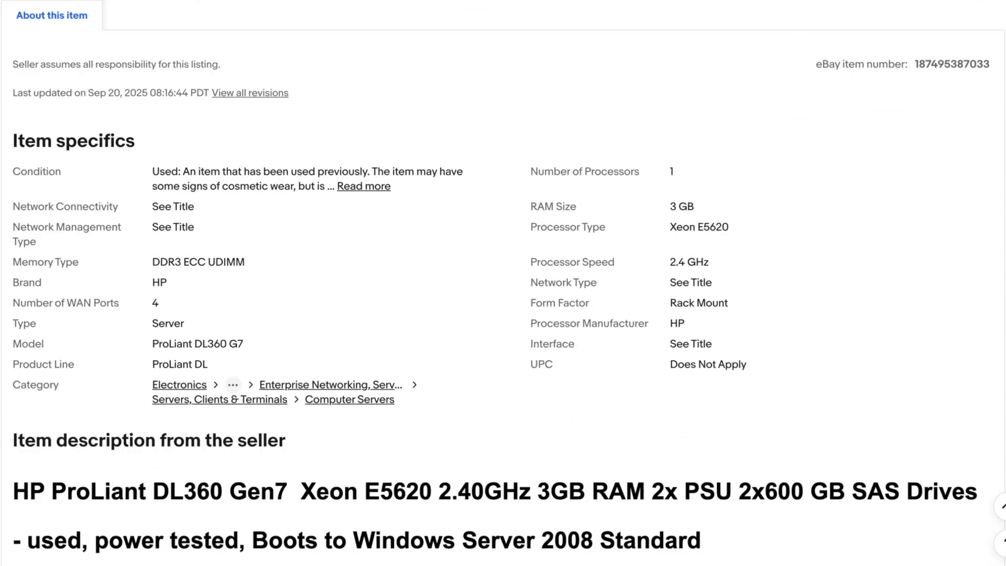